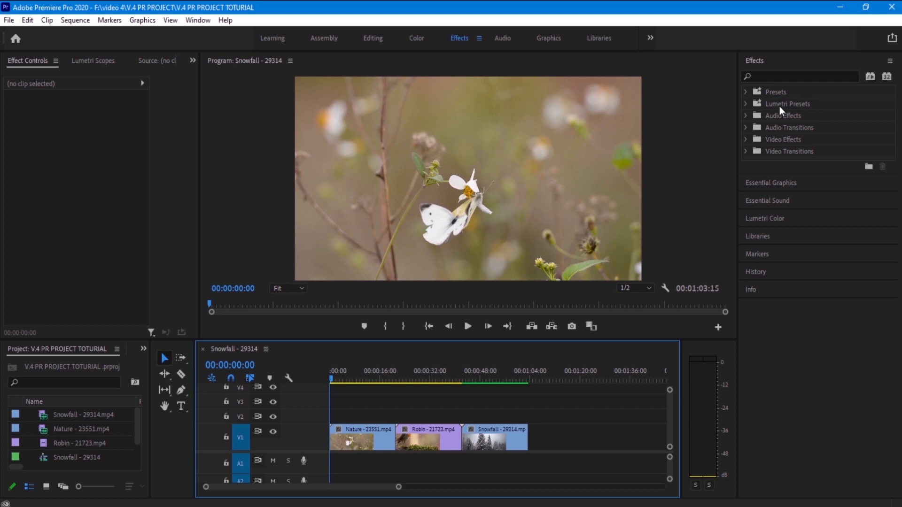
mouse_move(382, 57)
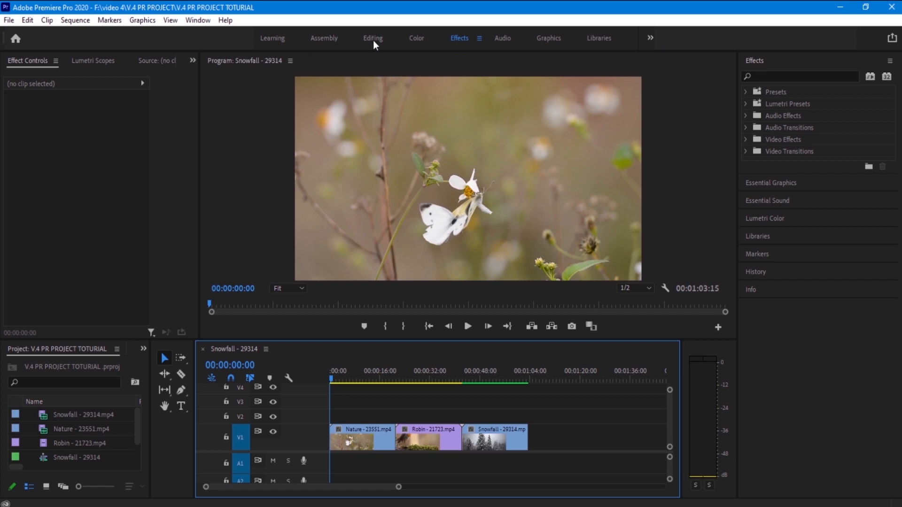
- Switch to the Editing workspace and apply the default transition at the Nature–Robin cut
left_click(372, 38)
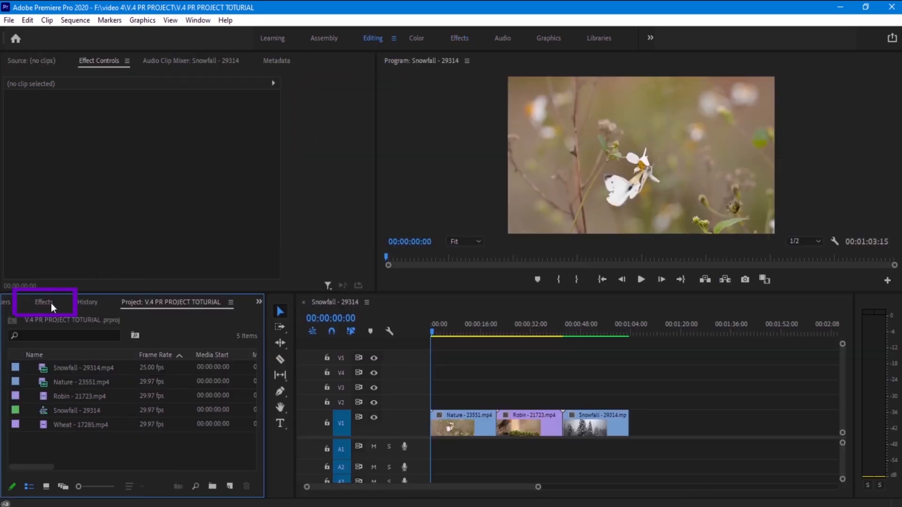
left_click(43, 302)
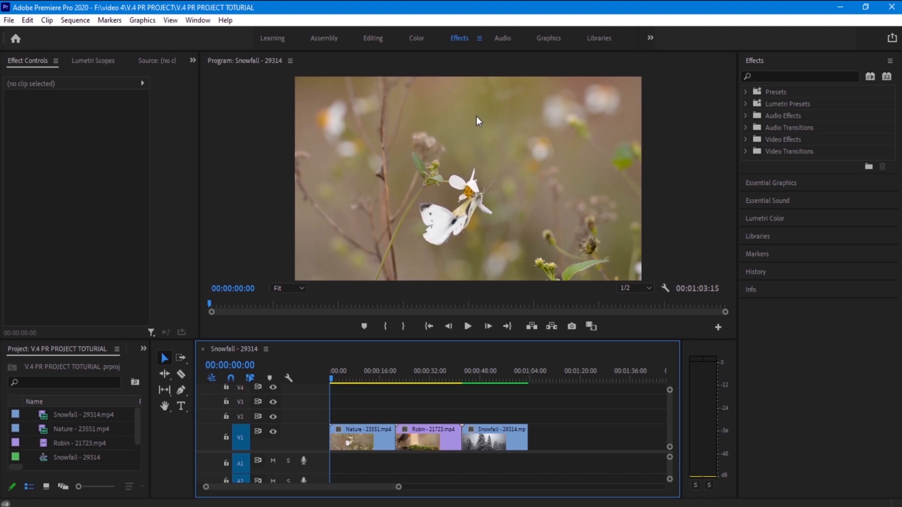
mouse_move(397, 424)
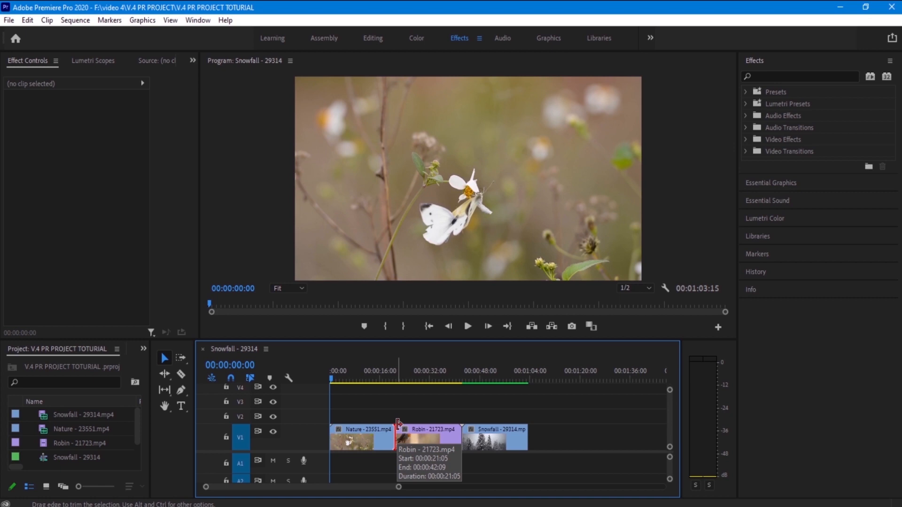
right_click(398, 422)
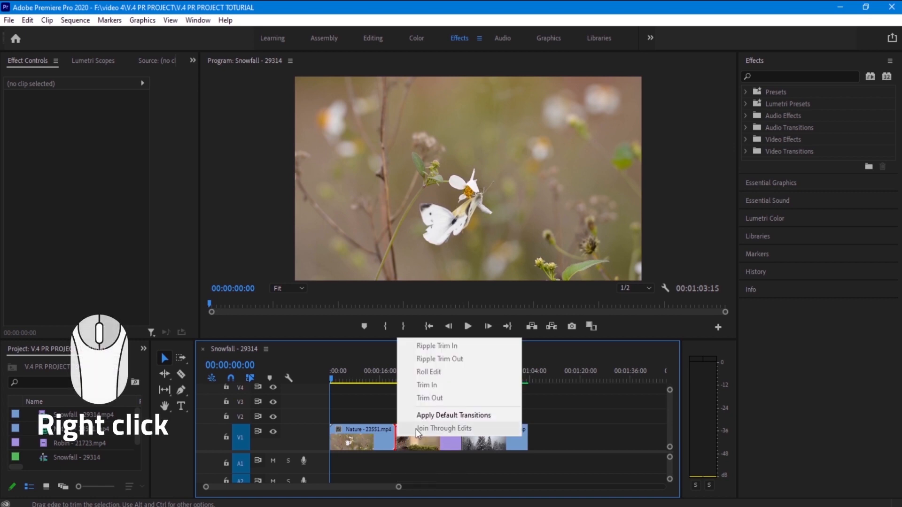
mouse_move(453, 415)
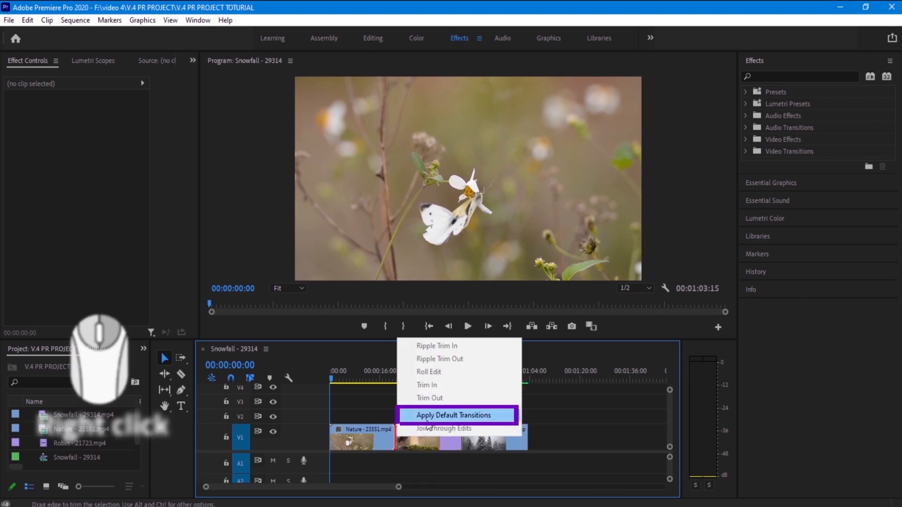
left_click(454, 415)
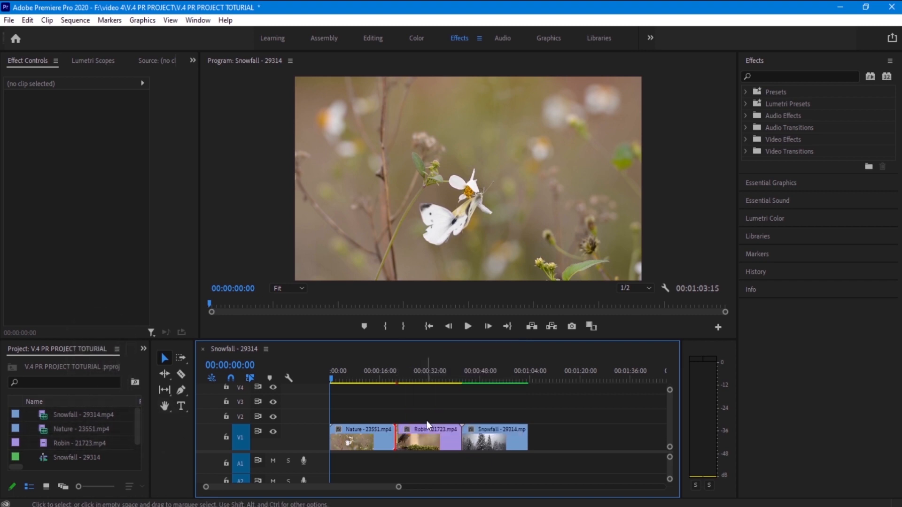
key("ctrl+d")
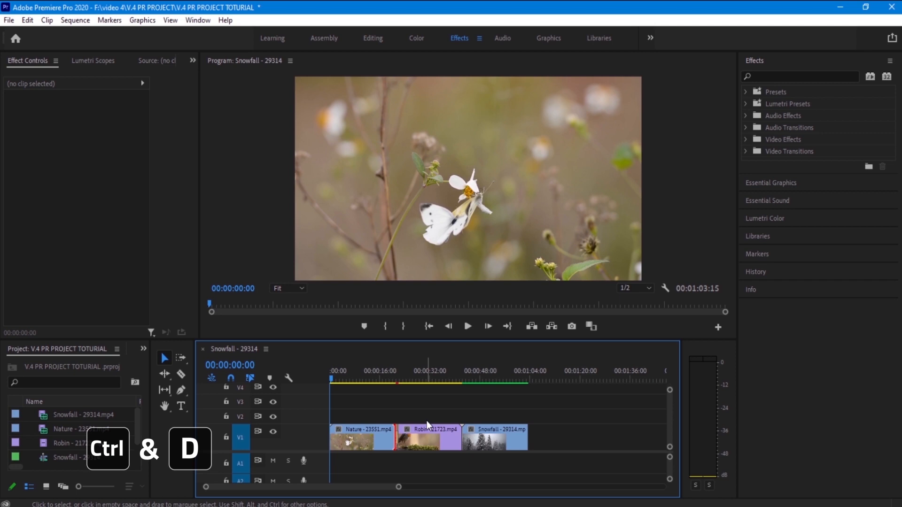
- Zoom the timeline and set the Cross Dissolve's Alignment to Center at Cut
scroll("up", 3)
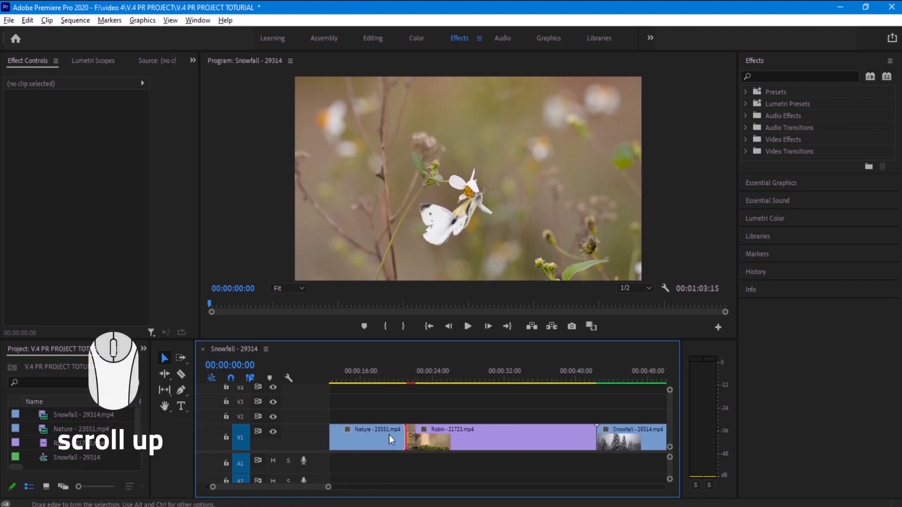
scroll("up", 3)
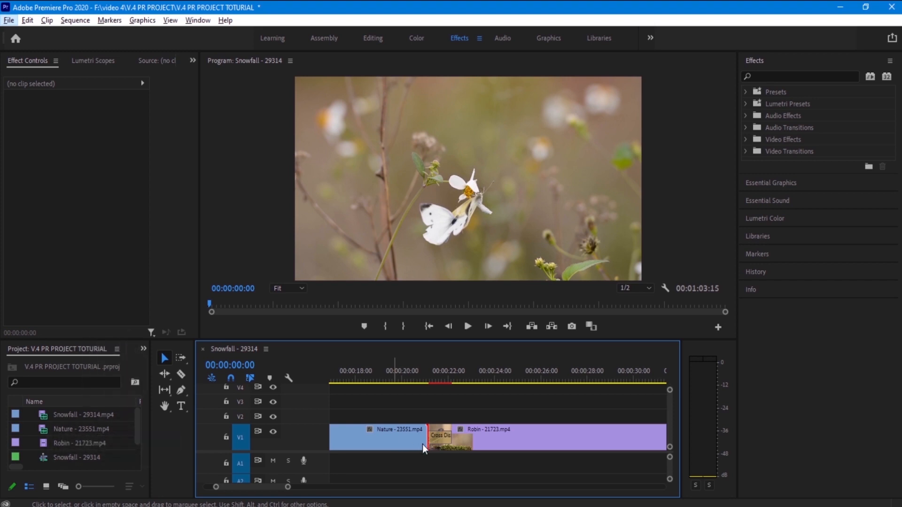
left_click(440, 437)
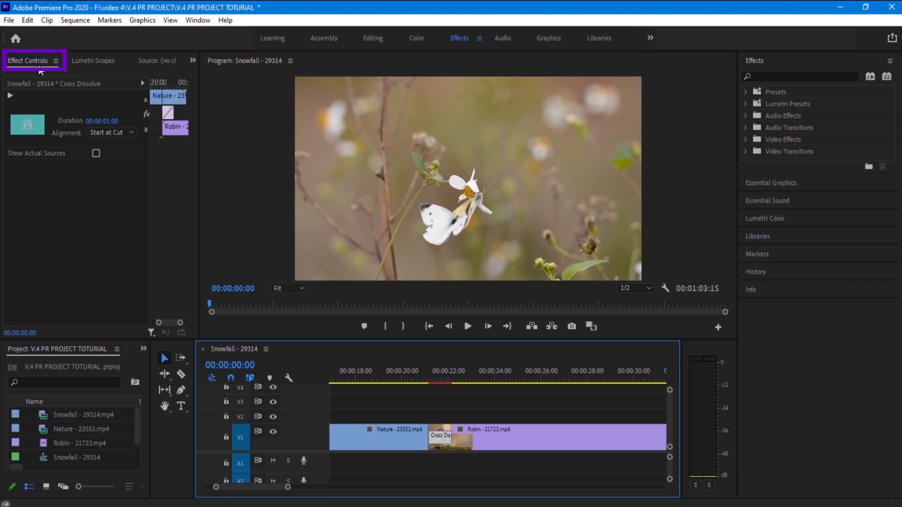
mouse_move(89, 138)
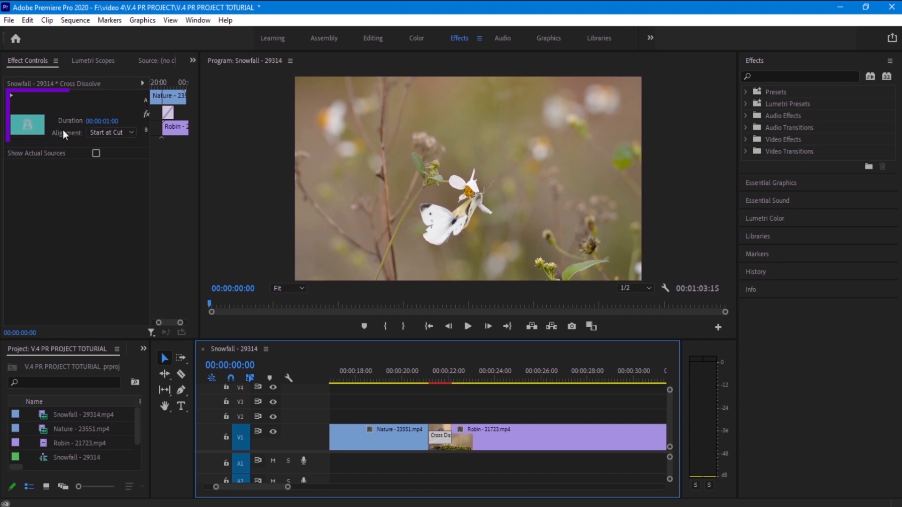
left_click(110, 132)
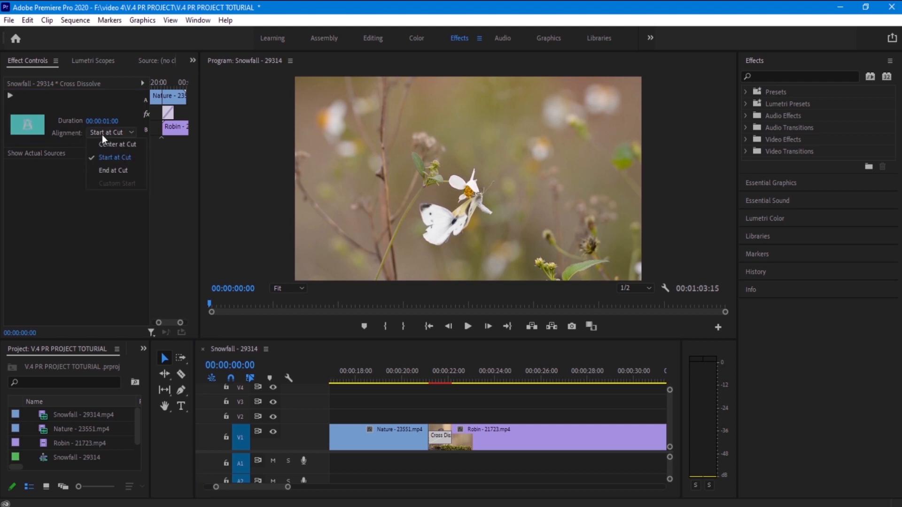
mouse_move(116, 144)
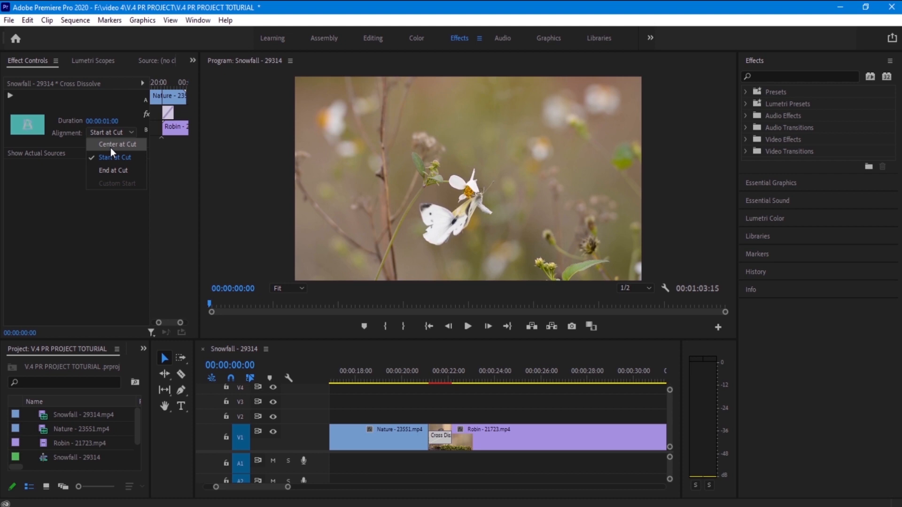
left_click(117, 144)
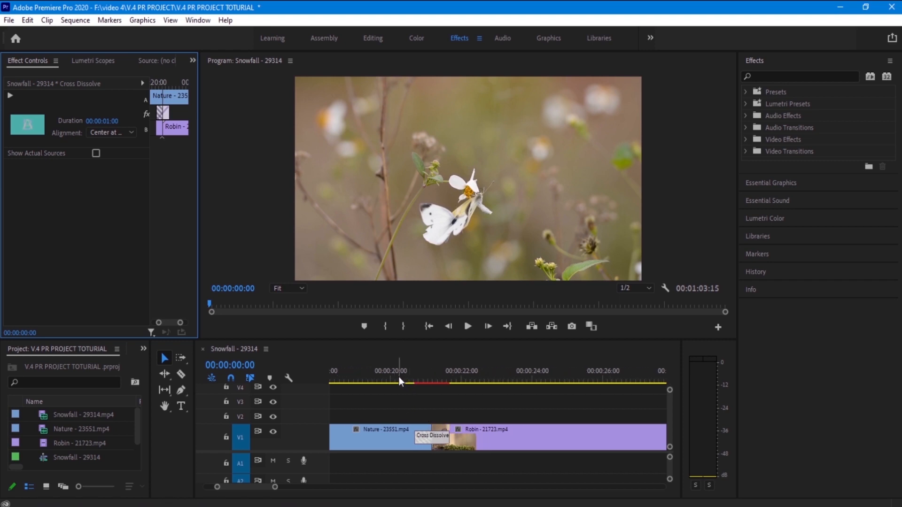
- Place the playhead before the Nature–Robin dissolve and play through it, then stop
left_click(389, 371)
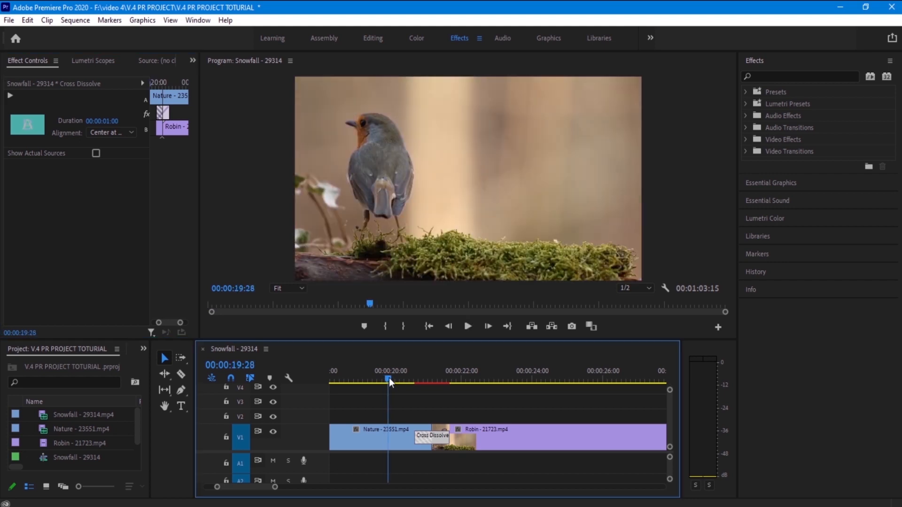
key("space")
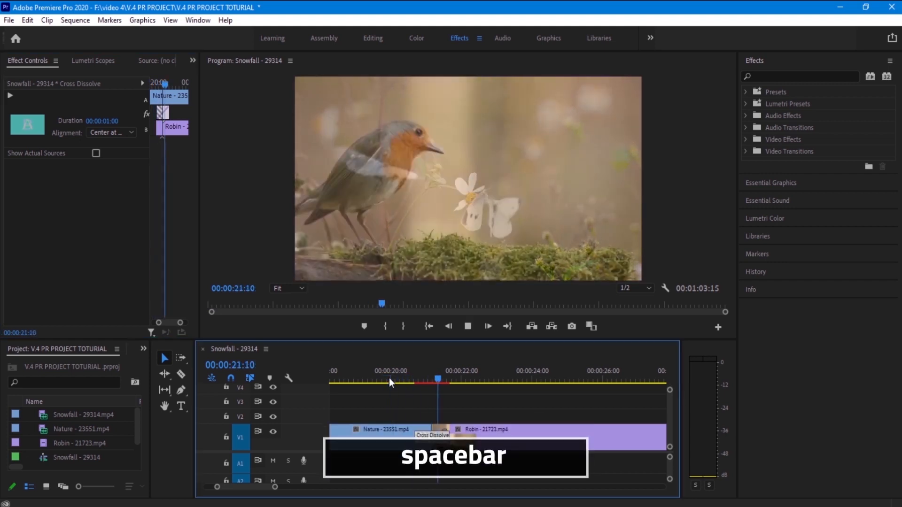
key("space")
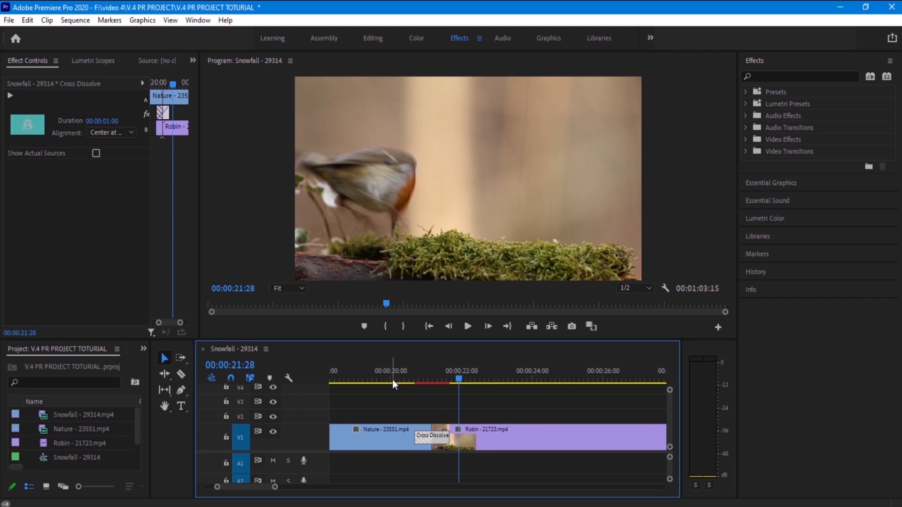
mouse_move(426, 435)
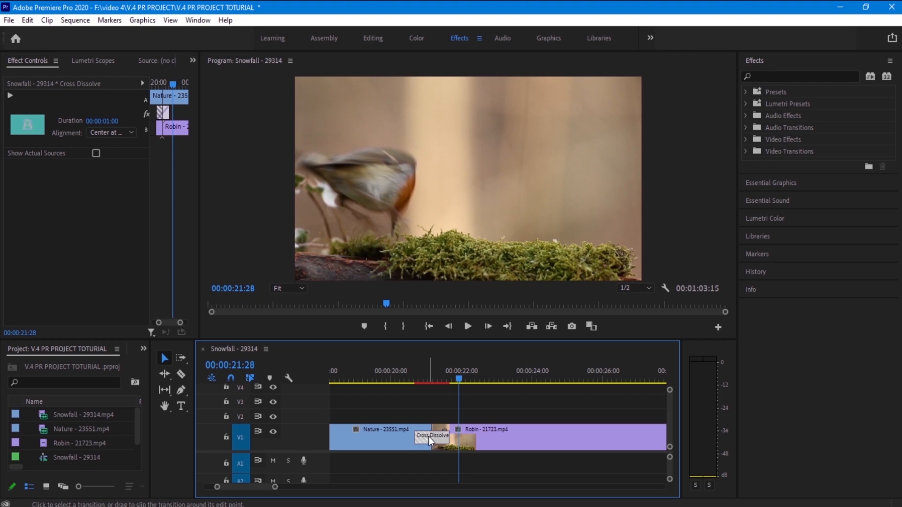
mouse_move(761, 148)
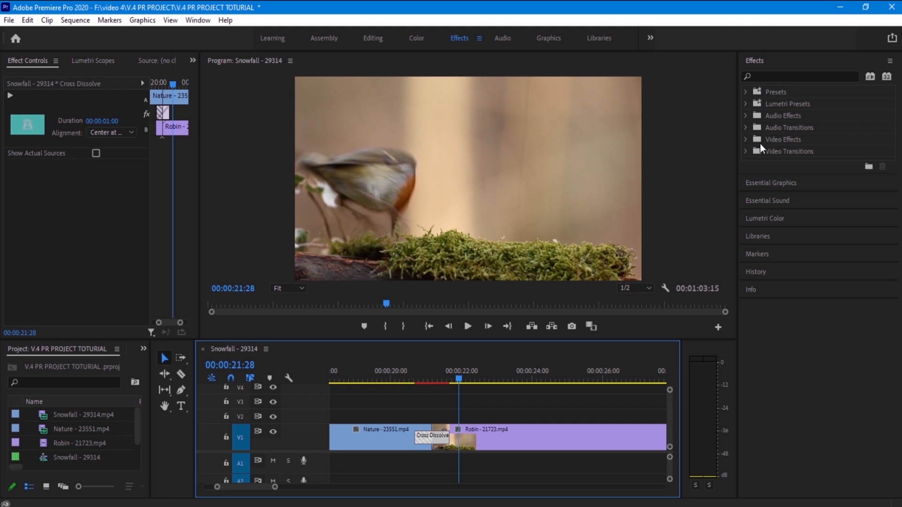
- Expand Video Transitions > Dissolve and bring up Dip to Black's options to set it as default
left_click(746, 151)
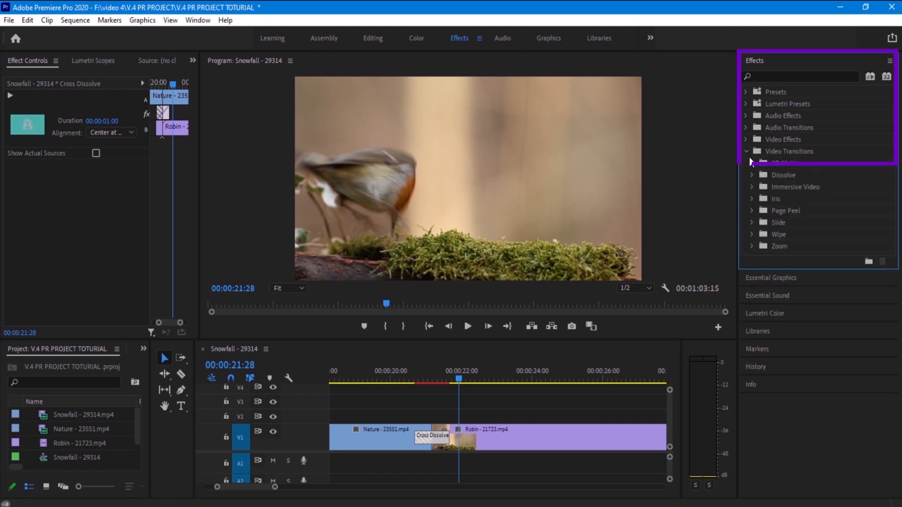
left_click(753, 175)
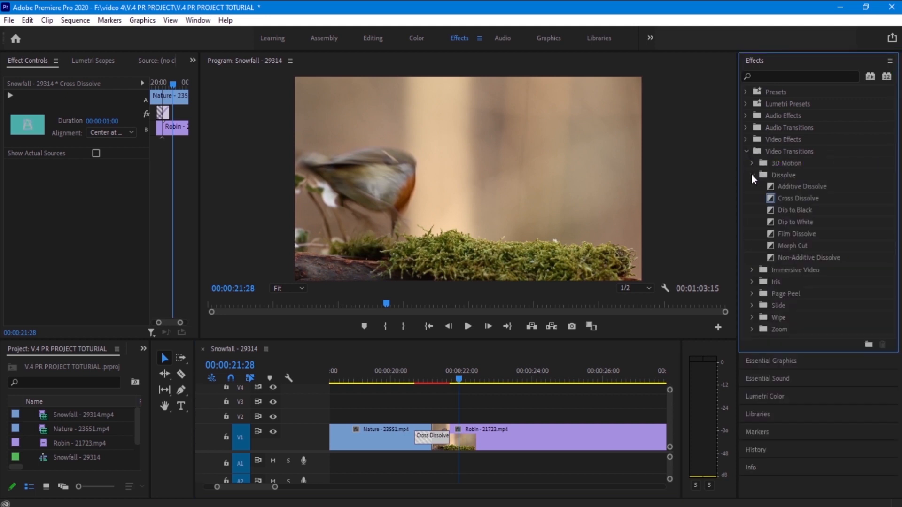
mouse_move(797, 190)
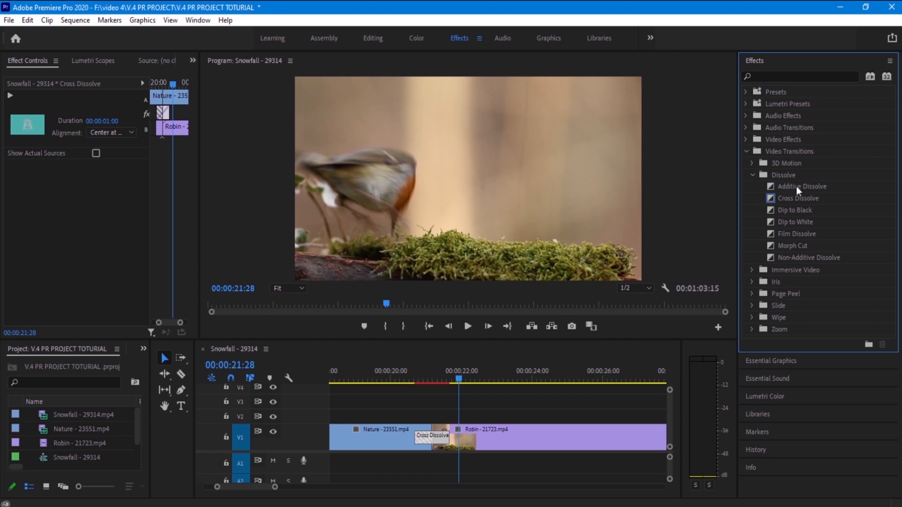
mouse_move(793, 221)
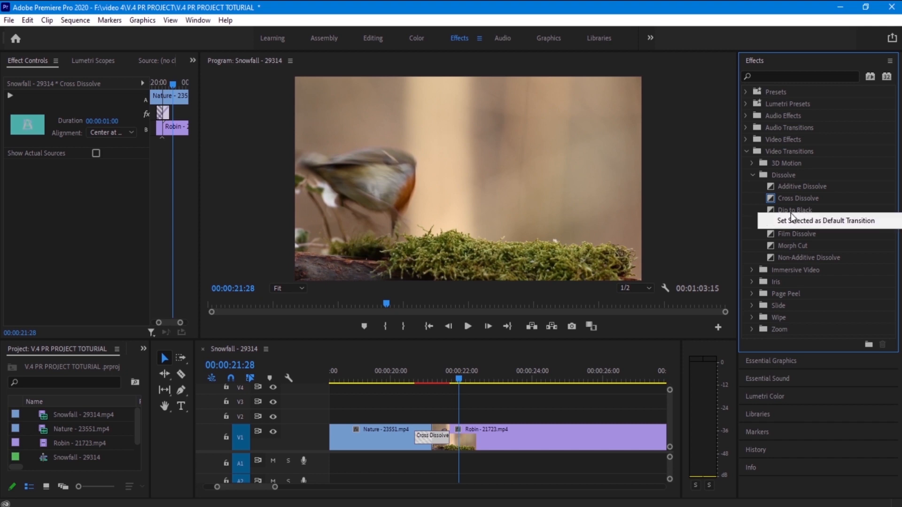
right_click(797, 198)
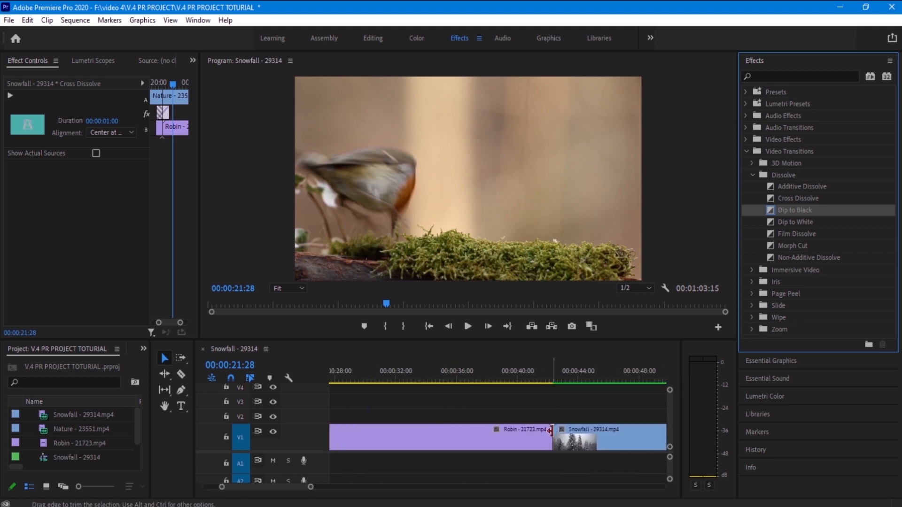
- Select the Robin–Snowfall cut and preview the Dip to Black transition into Snowfall
left_click(556, 395)
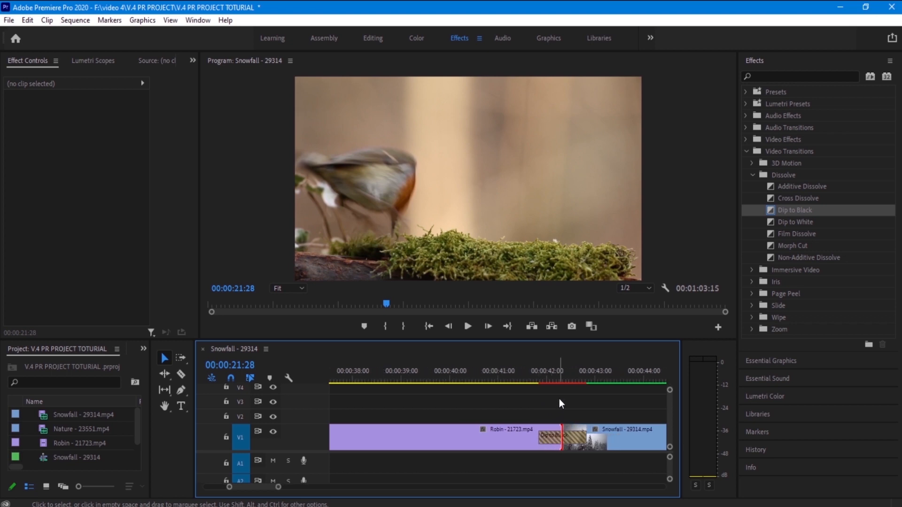
mouse_move(551, 420)
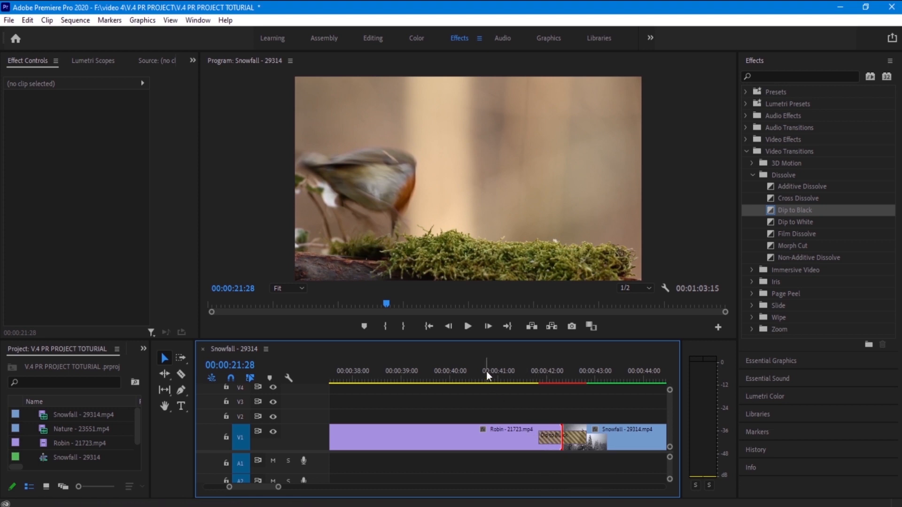
key("space")
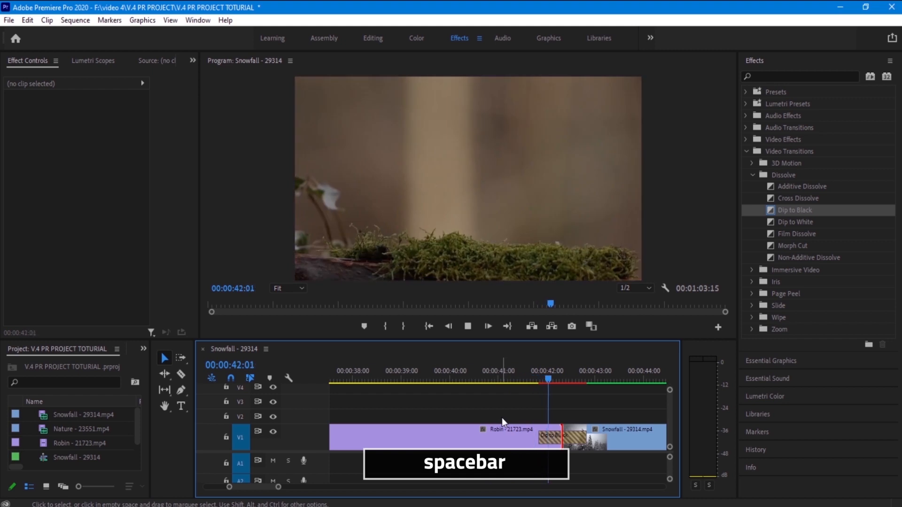
key("space")
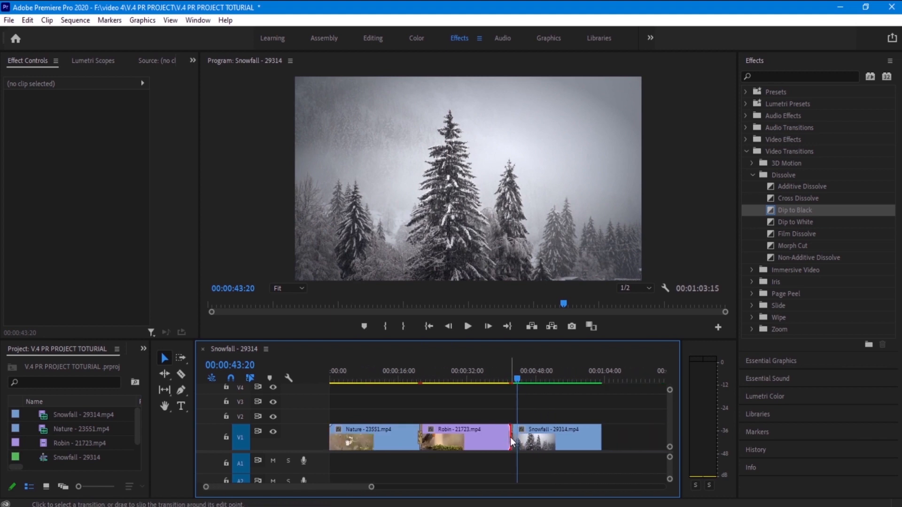
left_click(509, 437)
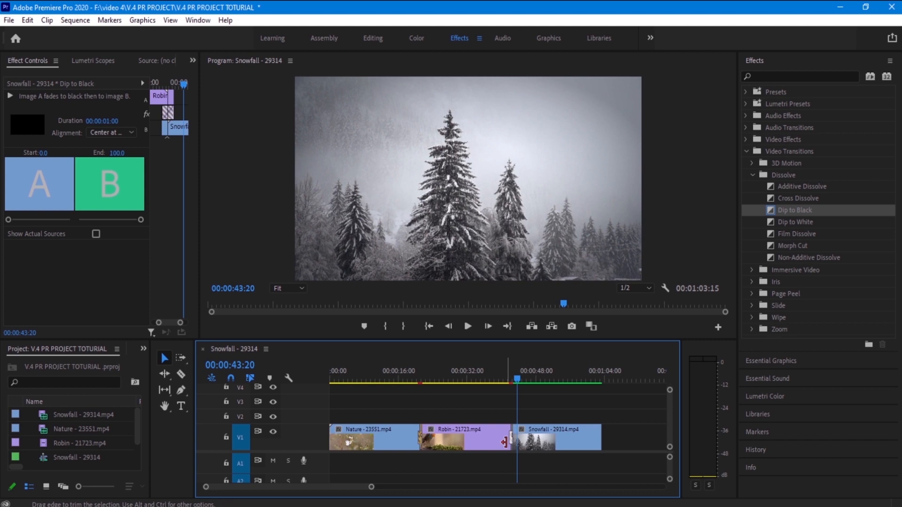
mouse_move(512, 443)
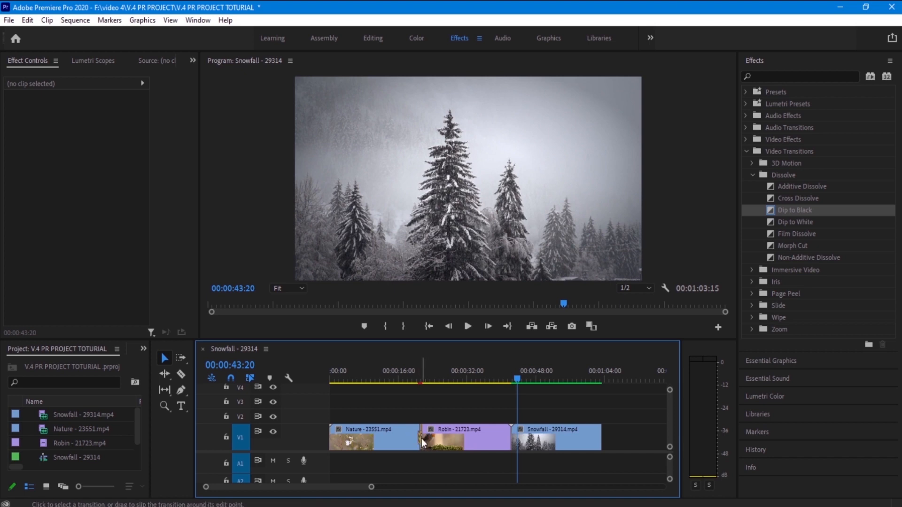
mouse_move(466, 430)
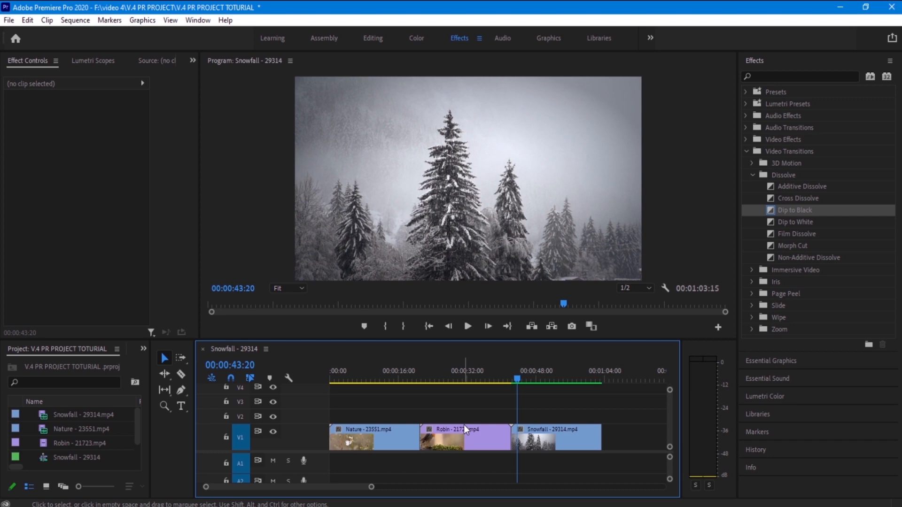
mouse_move(803, 183)
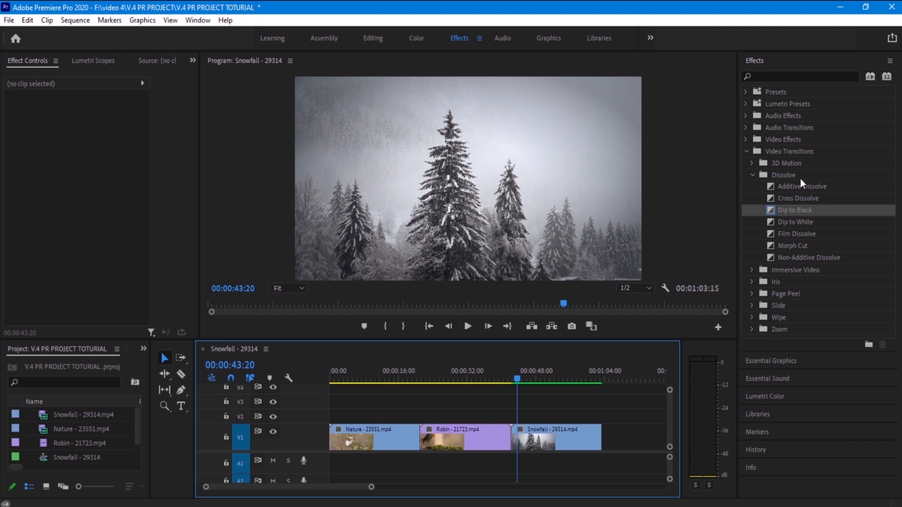
mouse_move(797, 238)
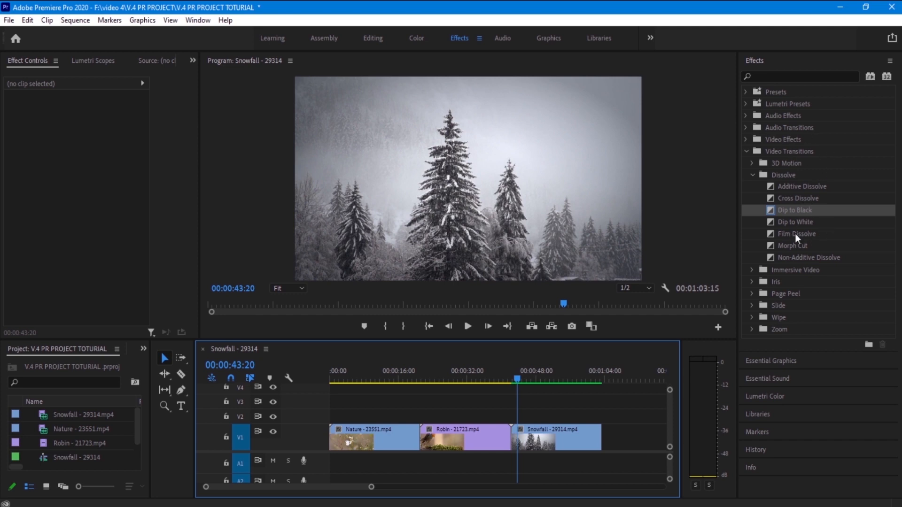
mouse_move(797, 210)
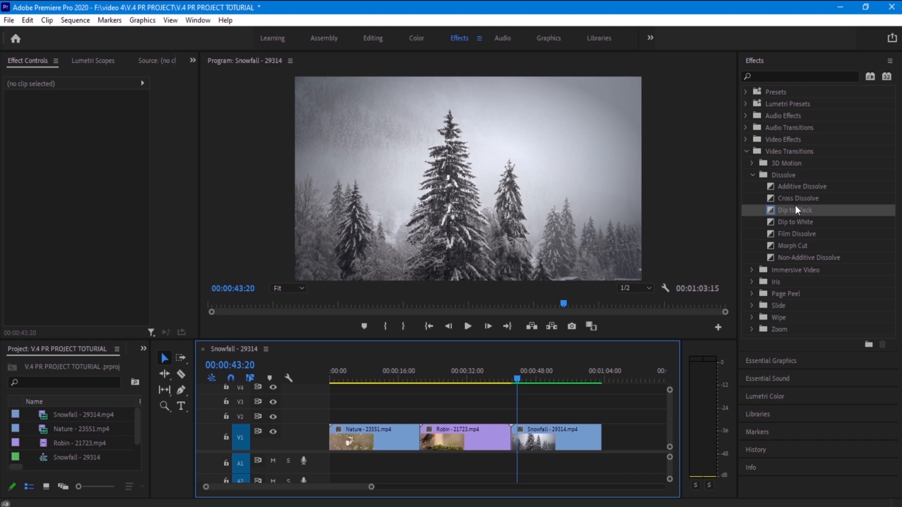
mouse_move(797, 198)
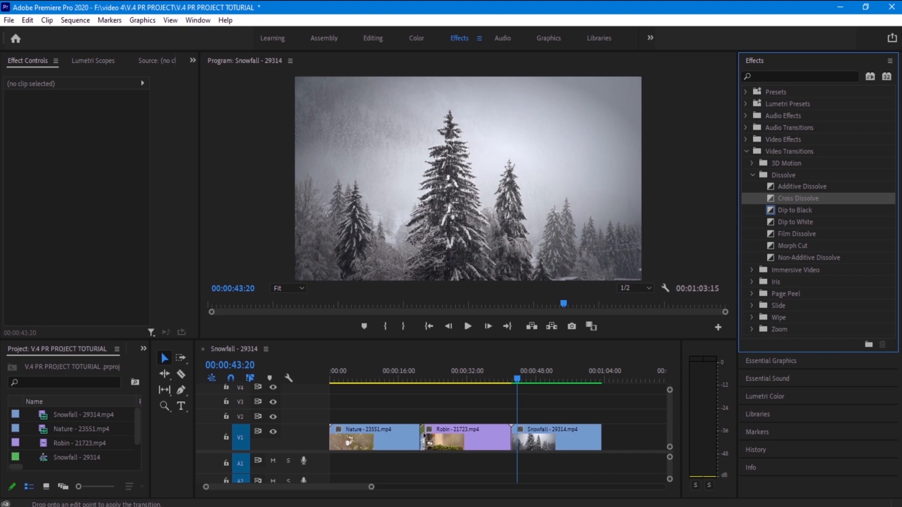
mouse_move(420, 437)
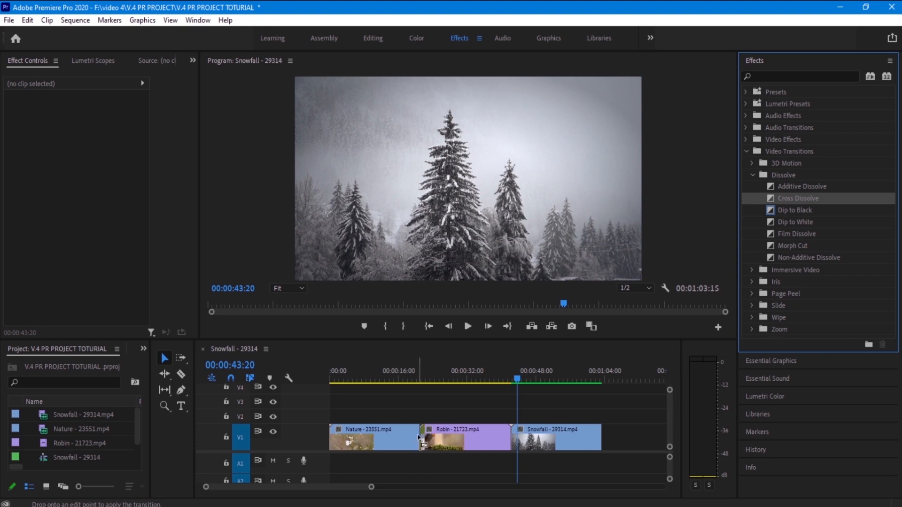
- Select the dragged-in Cross Dissolve and set its Alignment to Center at Cut
left_click(421, 437)
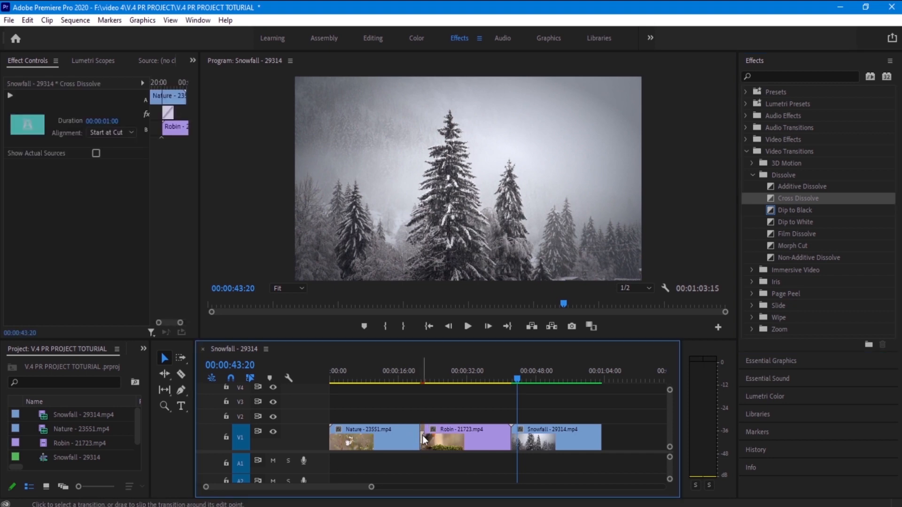
left_click(109, 133)
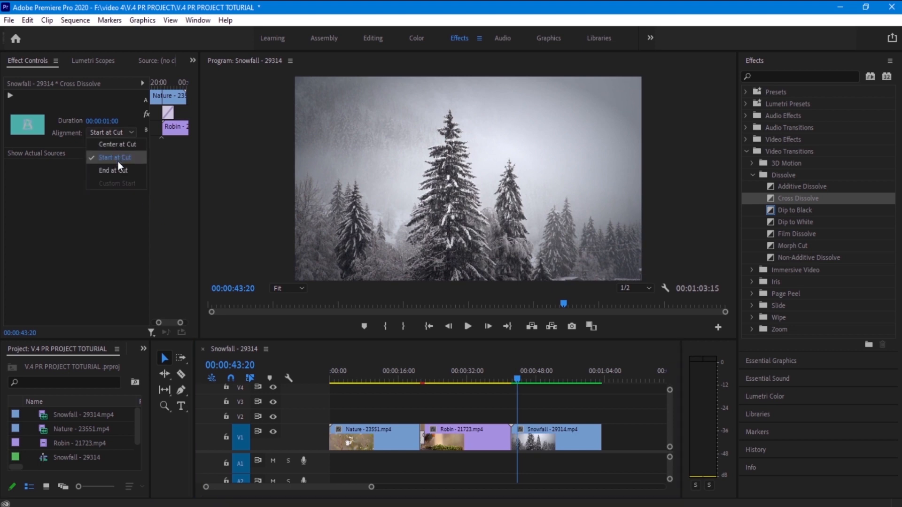
left_click(117, 143)
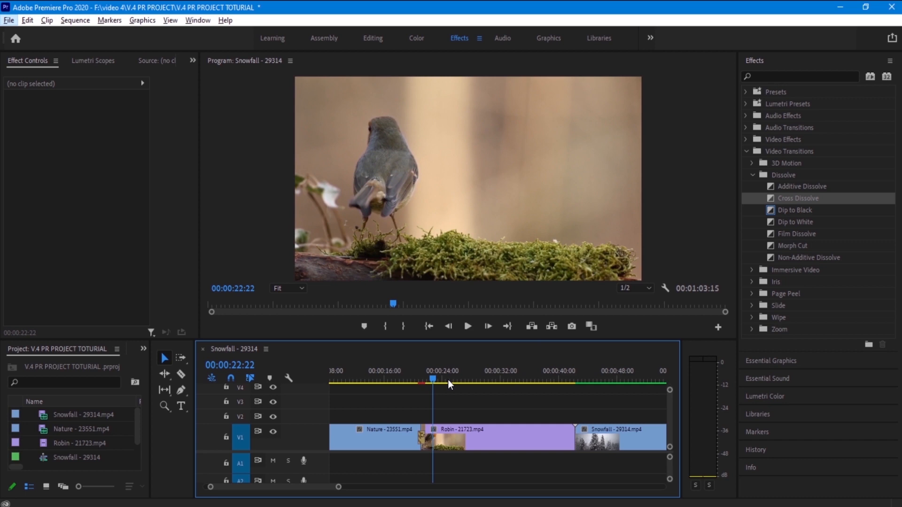
mouse_move(574, 377)
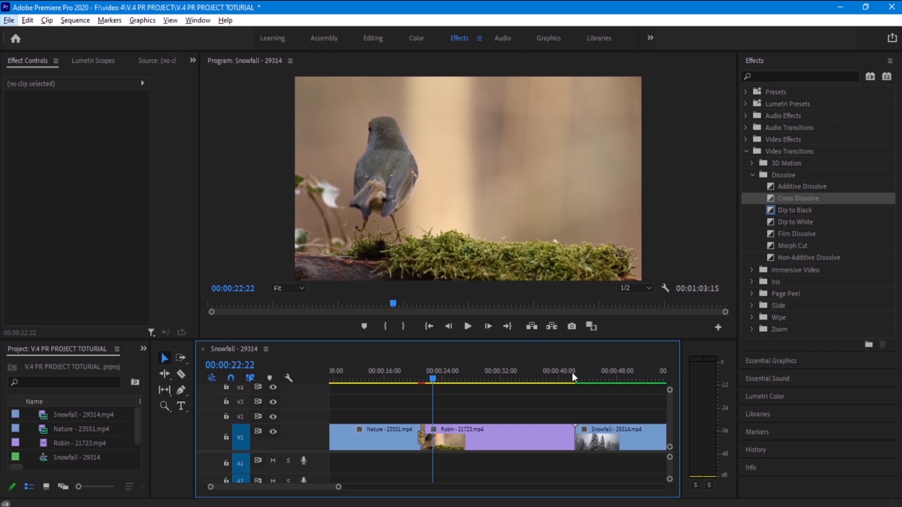
mouse_move(816, 236)
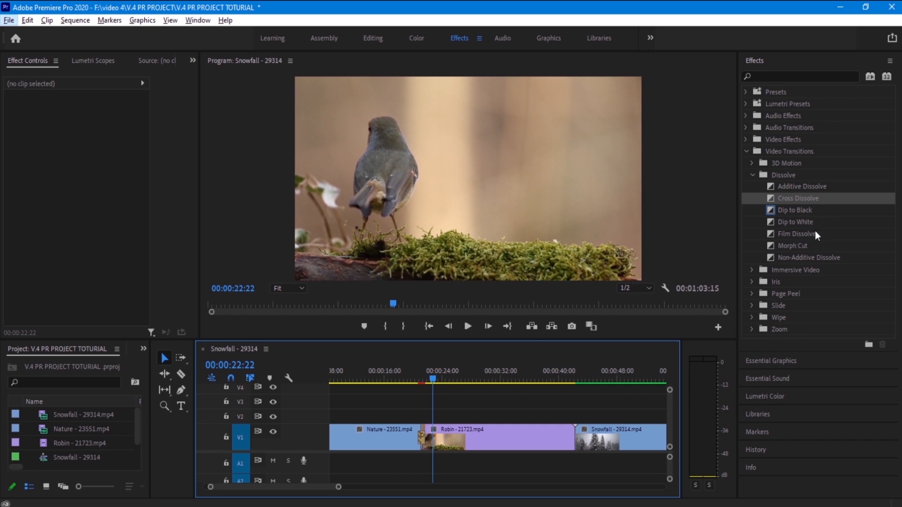